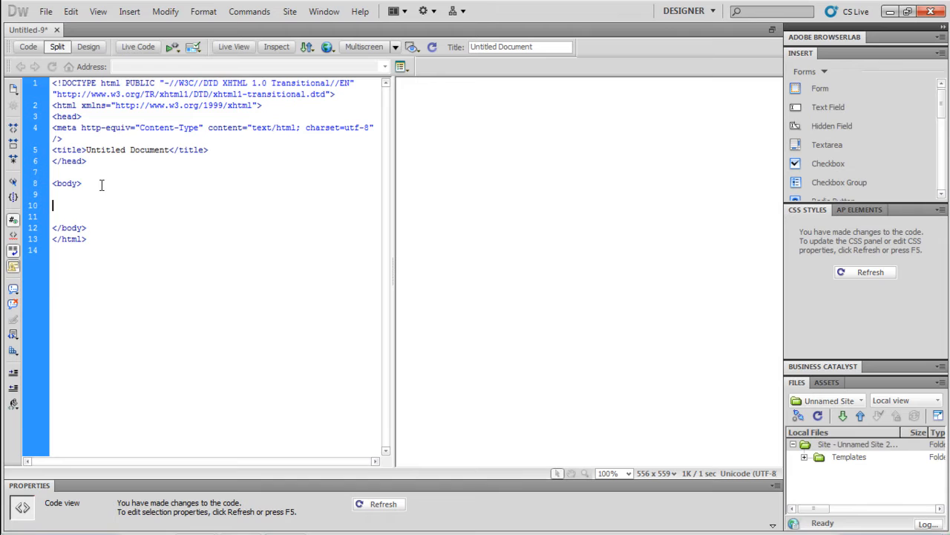
text(<iframe src="http:)
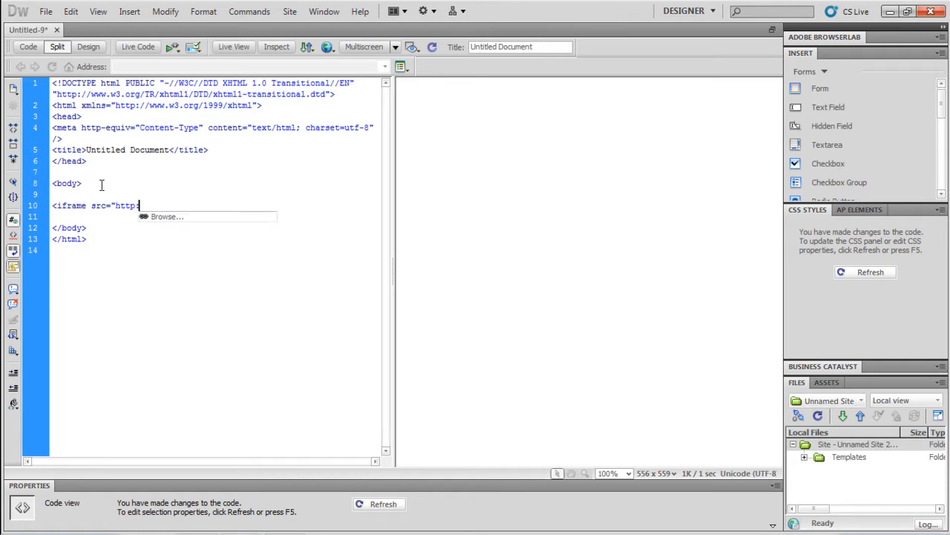
text(//google.com")
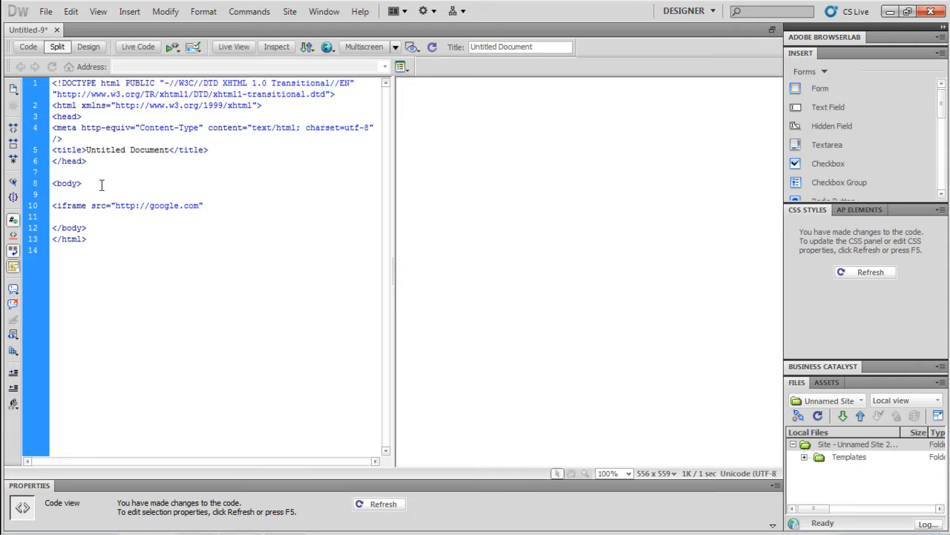
text(width)
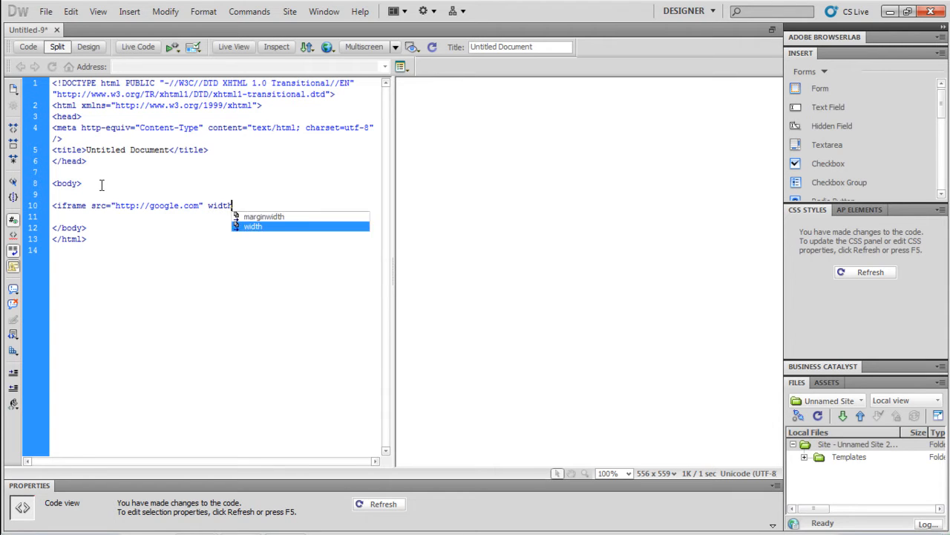
text(="500px" height="500px">)
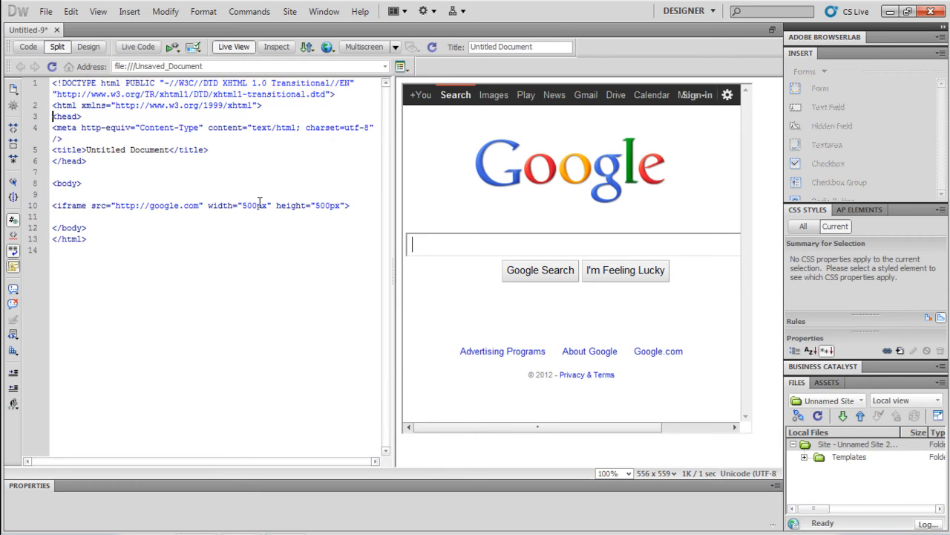
Change the iframe's width and height from 500px to 50% and turn off Live View.
double_click(254, 205)
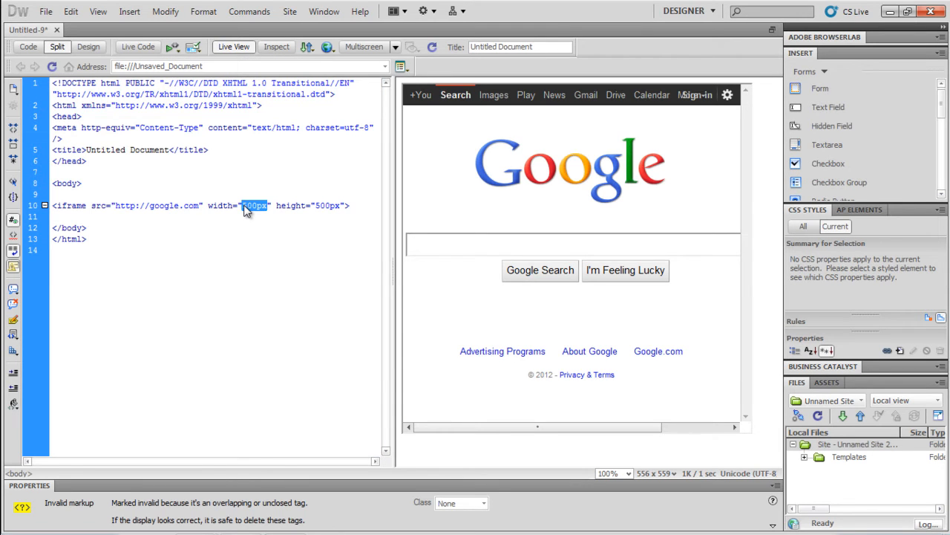
text(4)
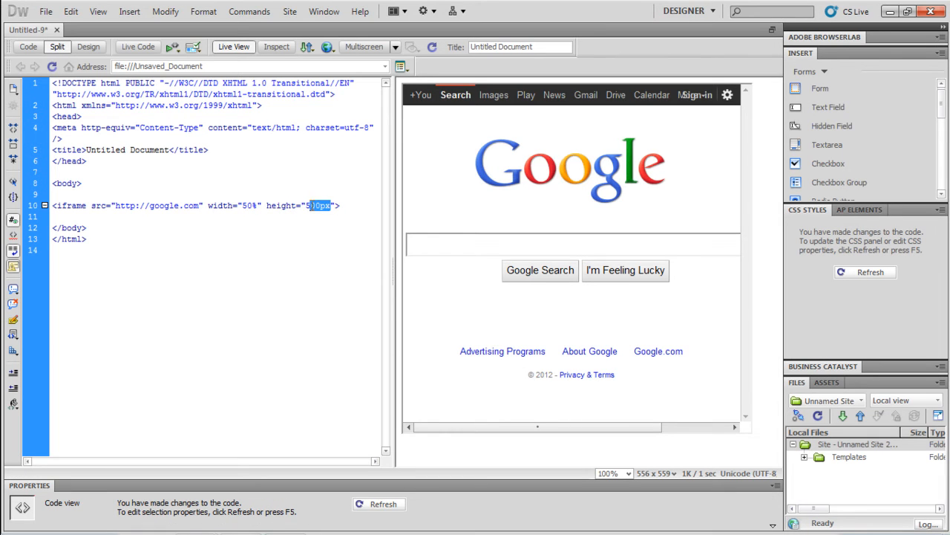
text(50%)
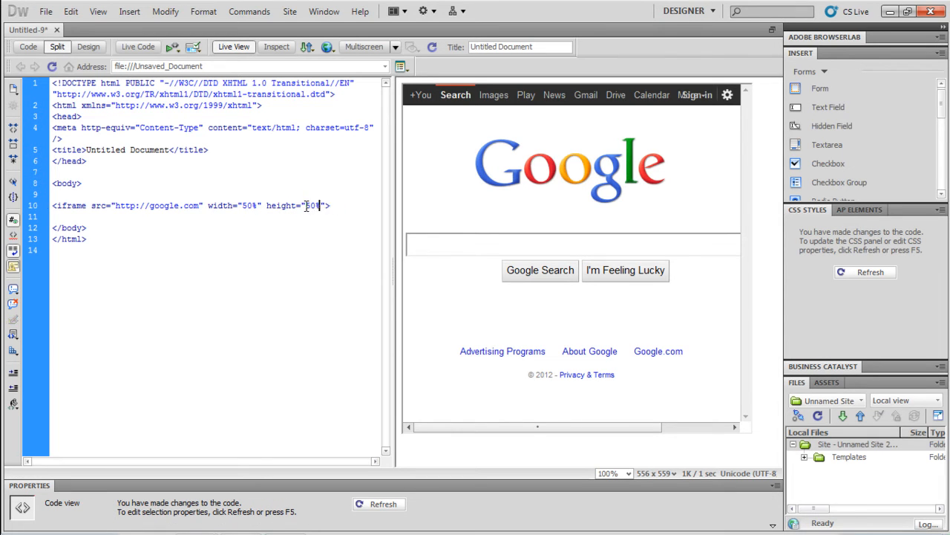
click(233, 46)
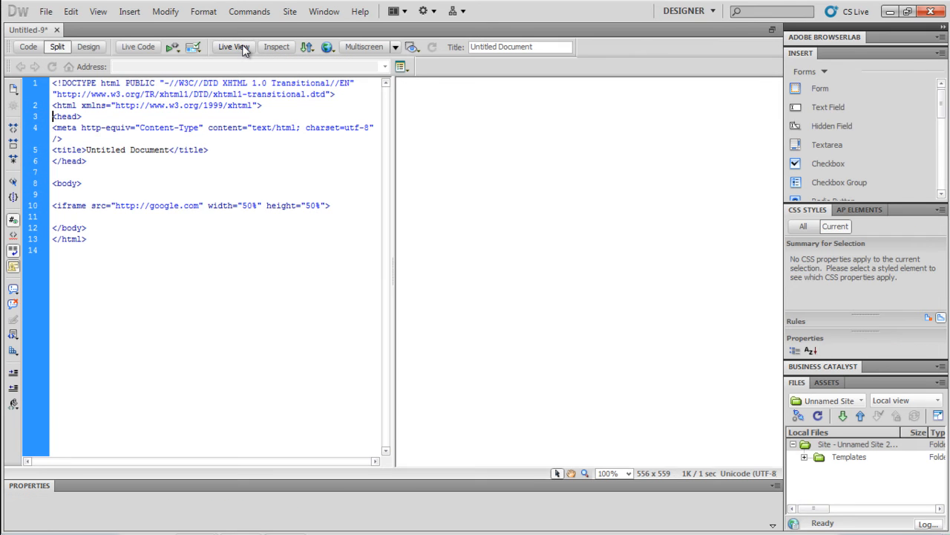
Add frameborder="0" to the iframe via code hints and preview the page live again.
click(233, 46)
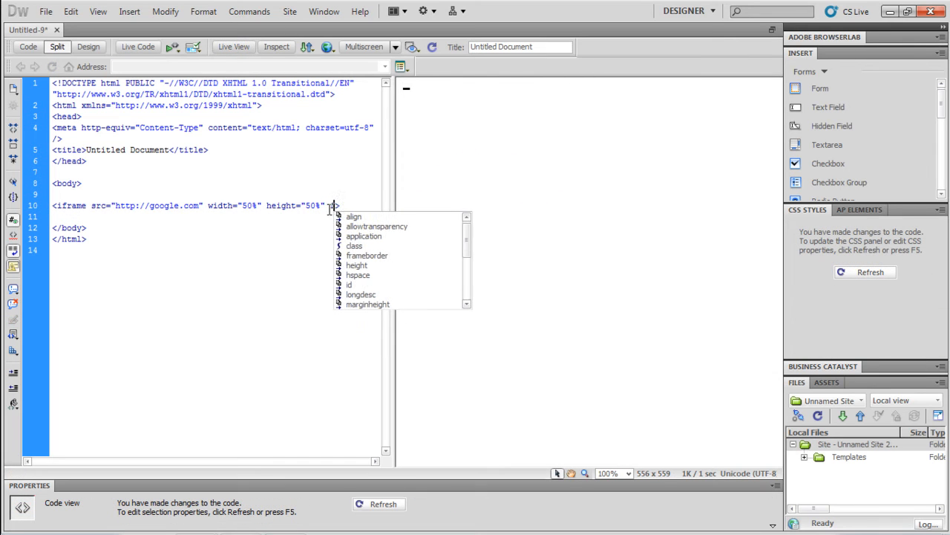
text(frameborder=")
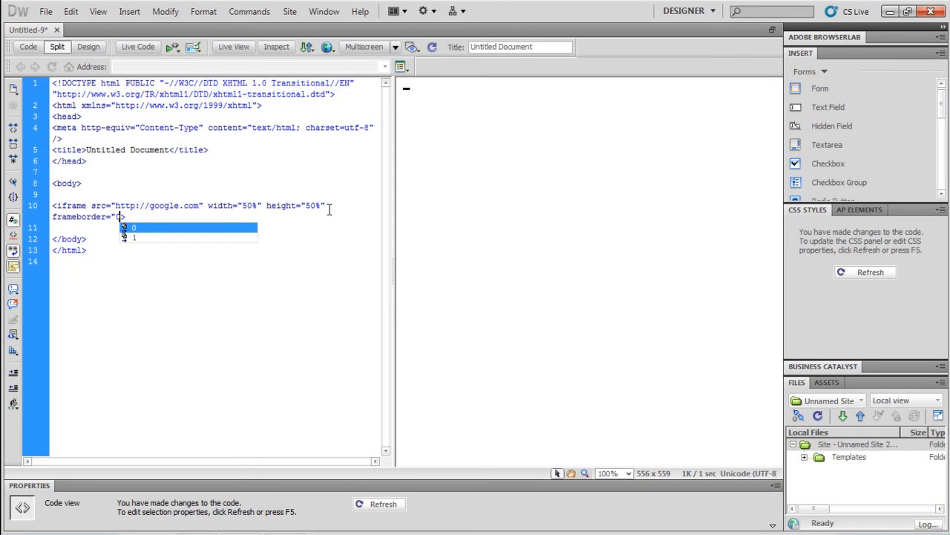
click(133, 227)
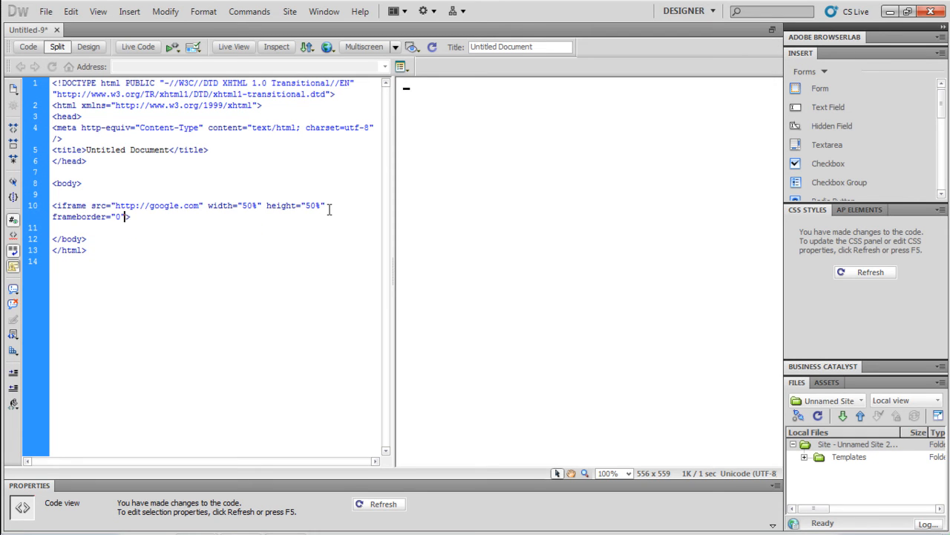
click(136, 46)
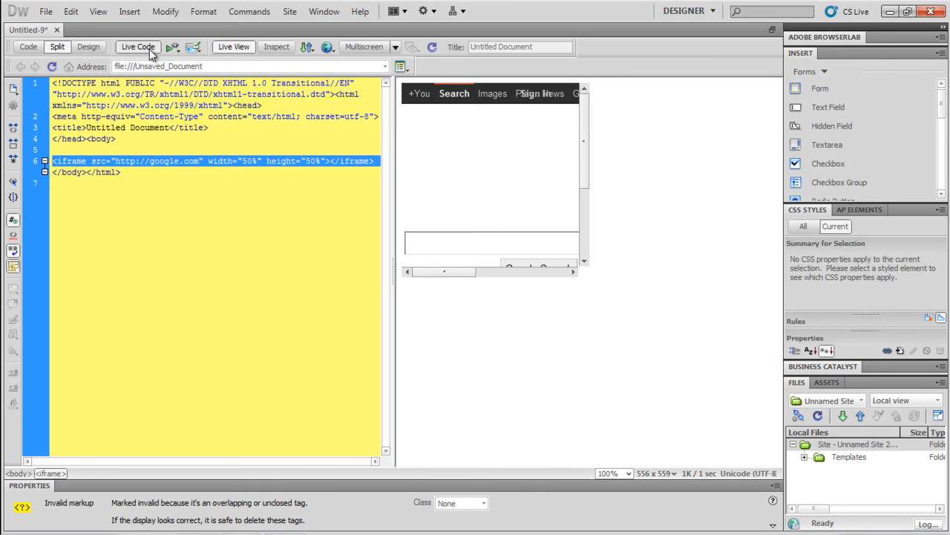